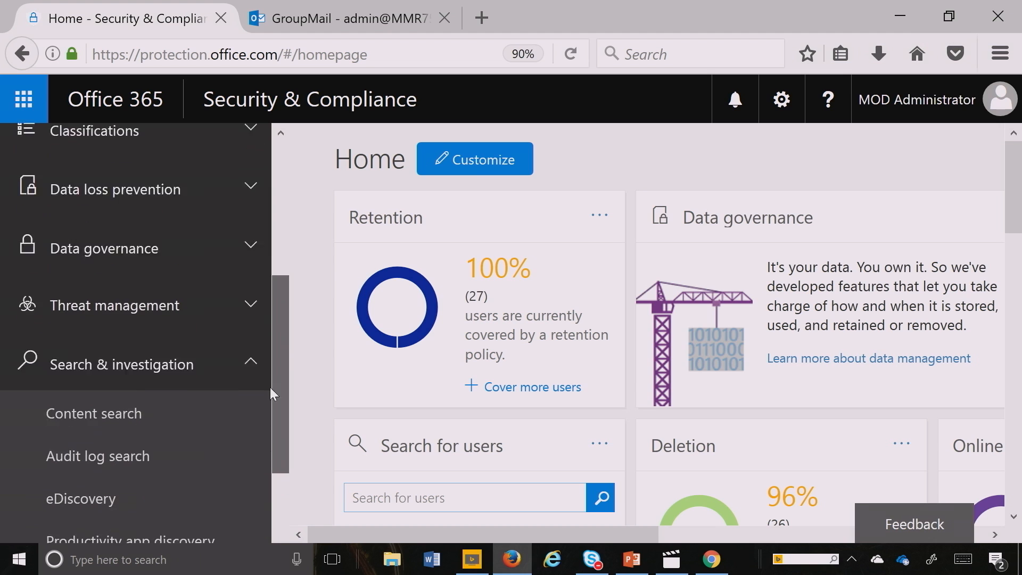
Step: Go to Search & investigation > Content search to list the existing searches
scroll(down, 3)
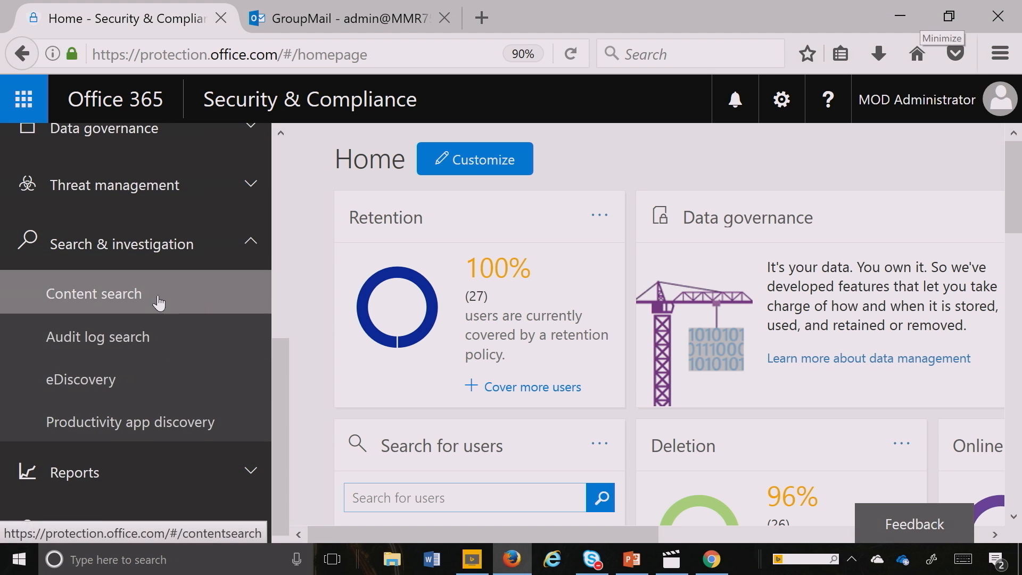
click(94, 294)
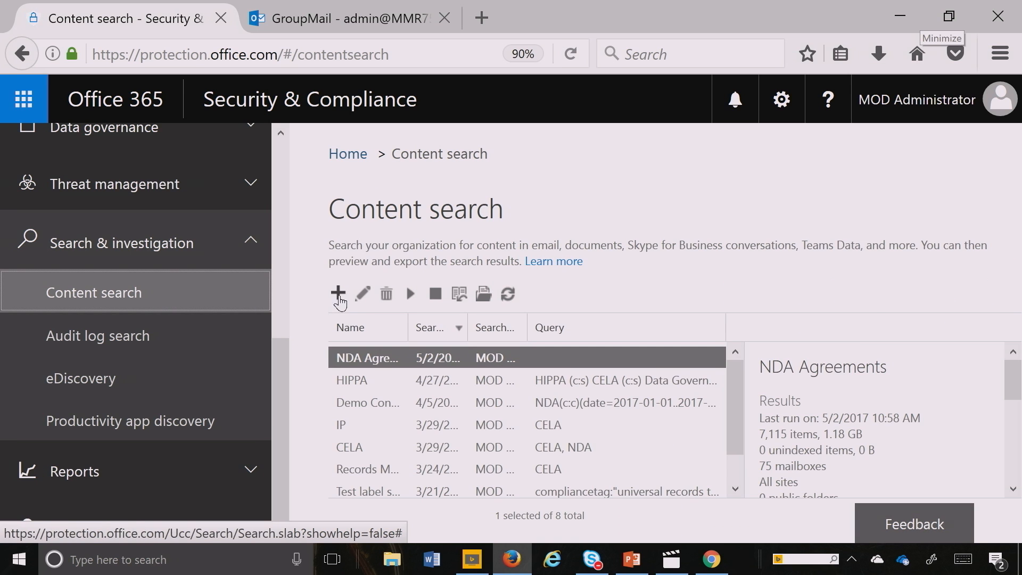
Step: Start a new content search named 'NDA XYZ firm'
click(338, 293)
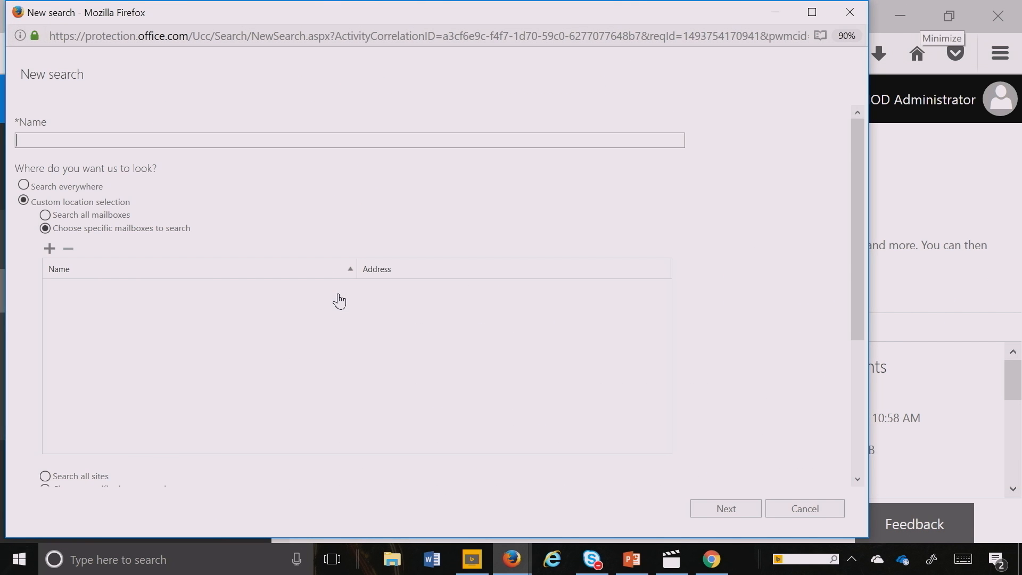
text(NDA X)
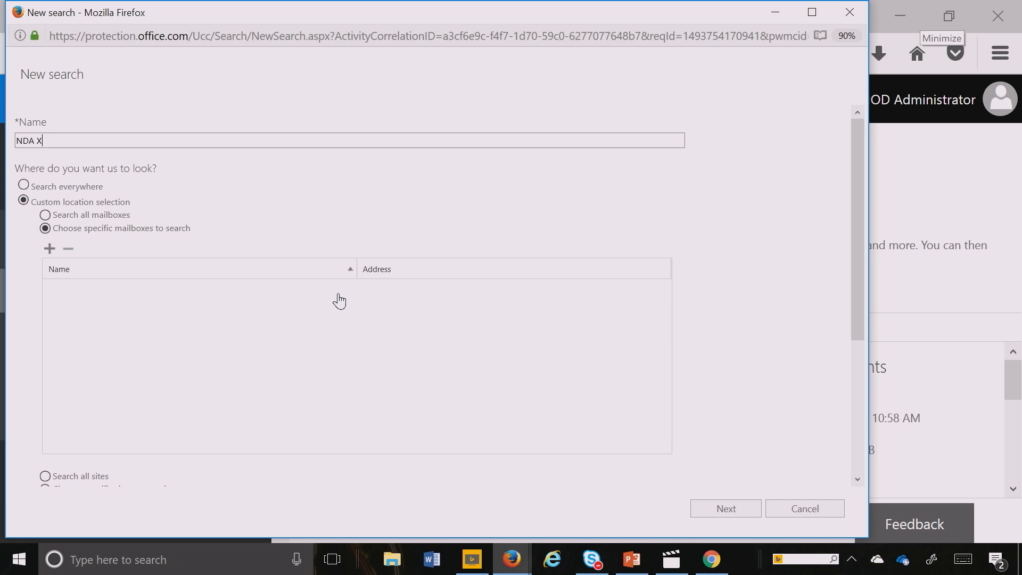
text(YZ)
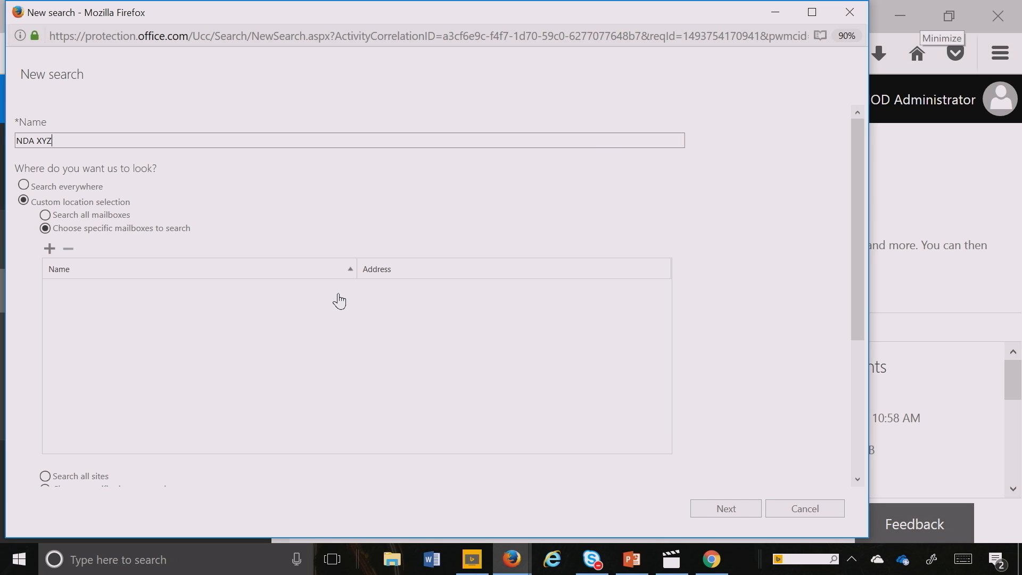
text(firm)
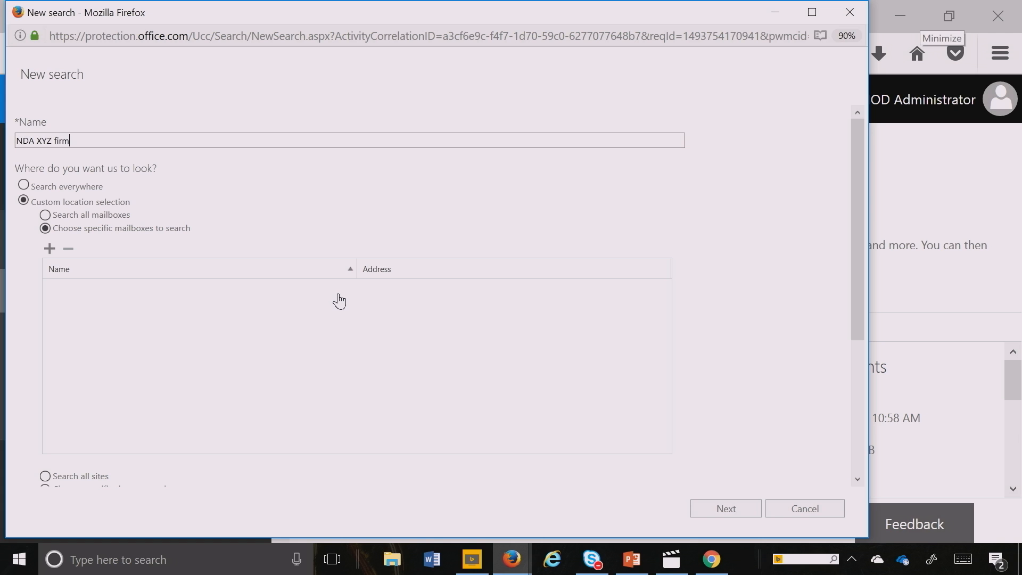
mouse_move(34, 190)
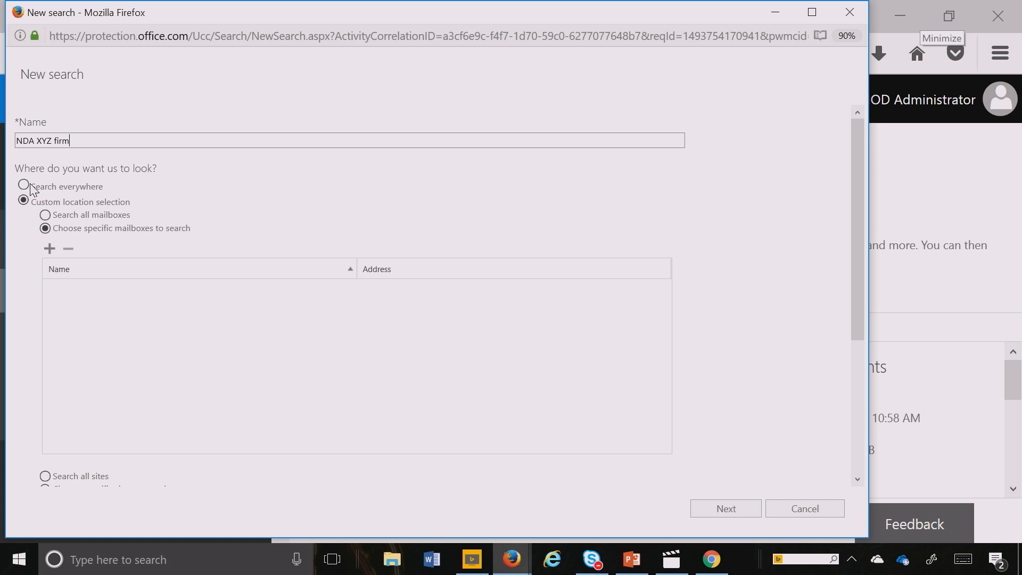
Step: Scope the search to everywhere with Exchange and SharePoint included, and run it
click(24, 185)
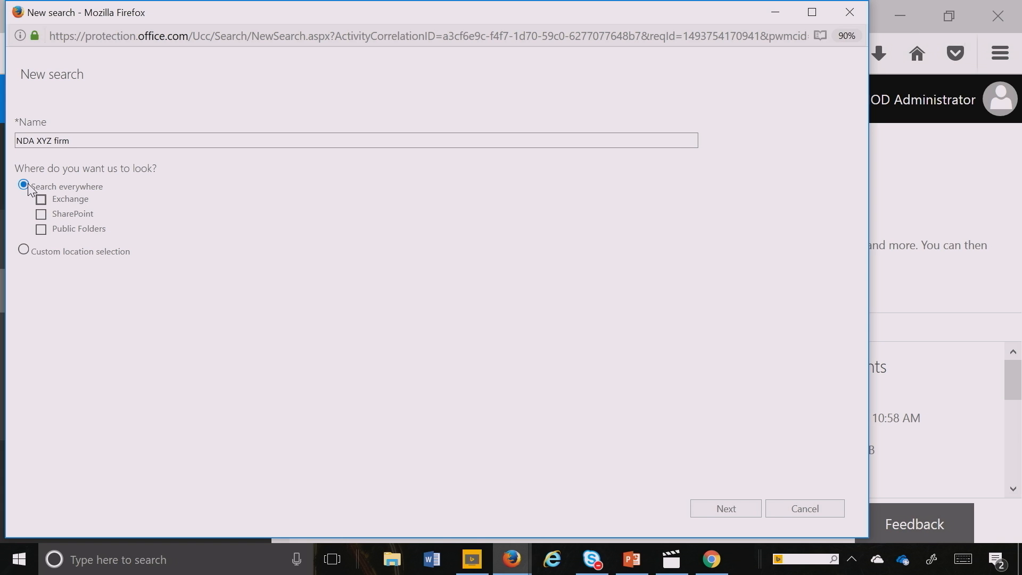
click(23, 185)
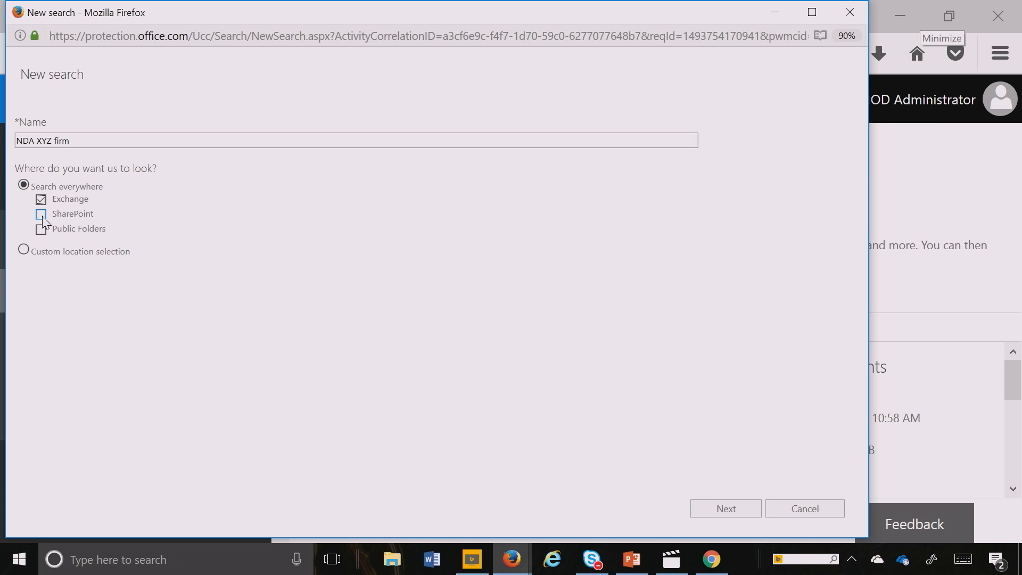
click(40, 214)
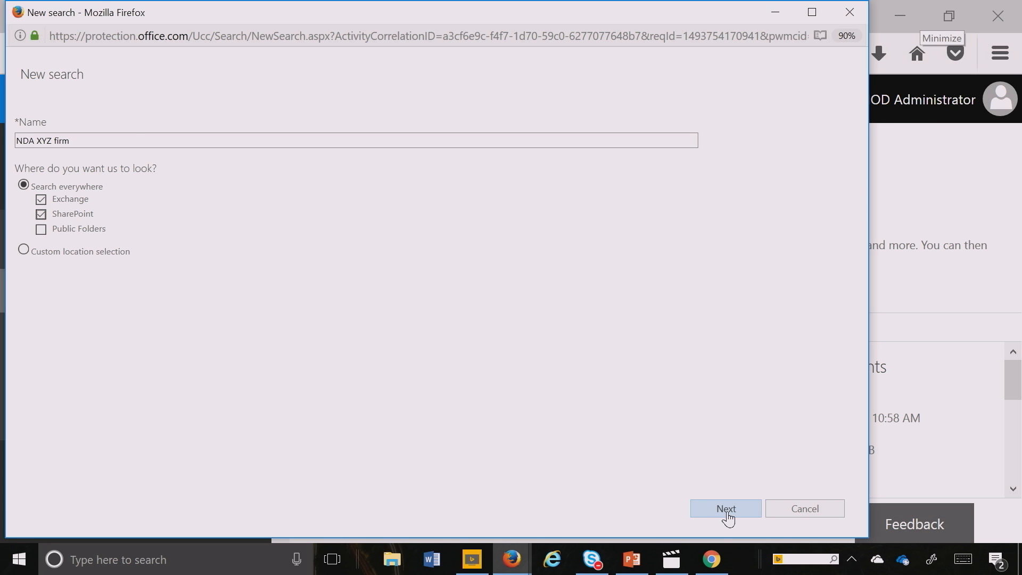
click(725, 509)
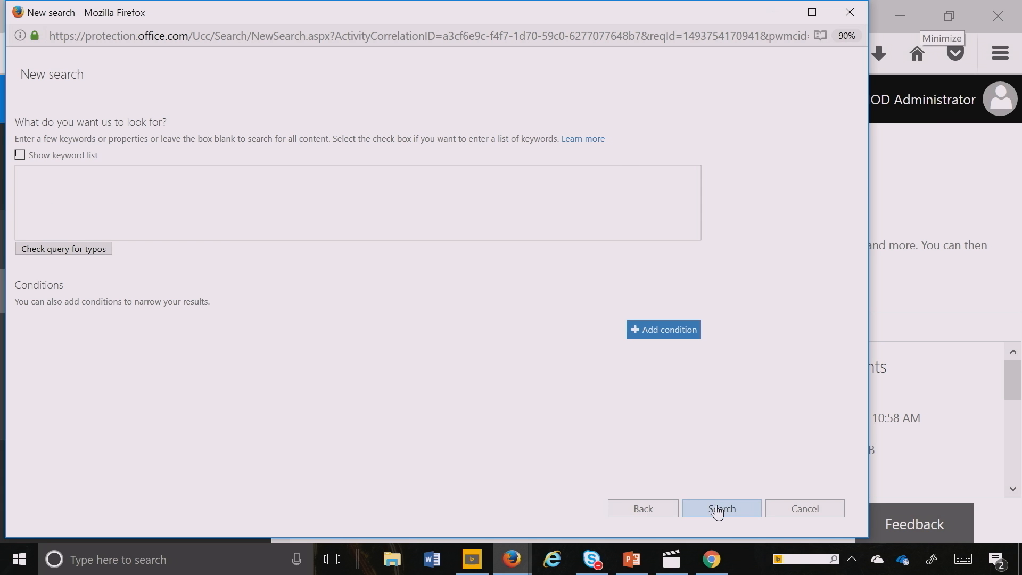
click(721, 509)
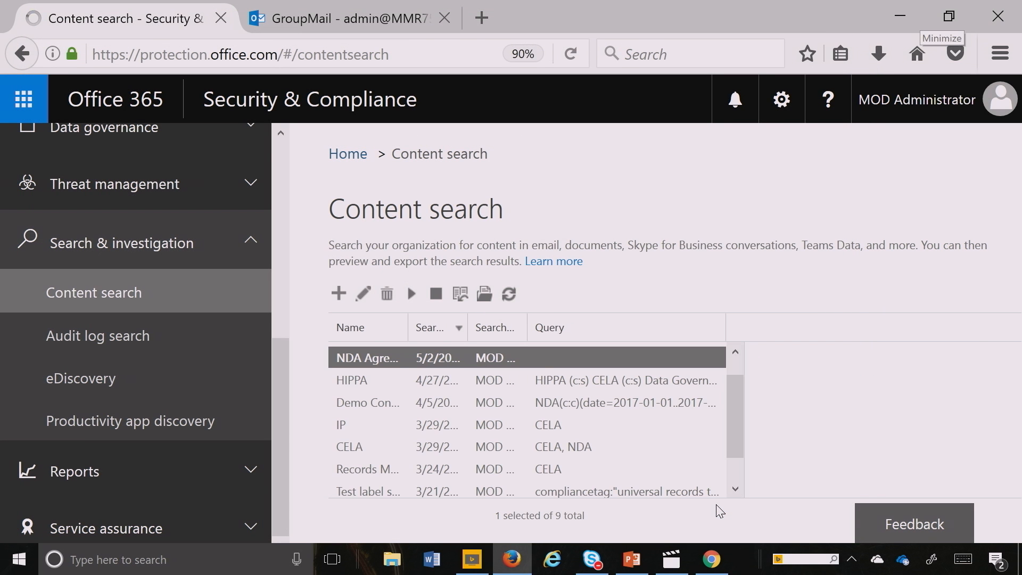
click(369, 358)
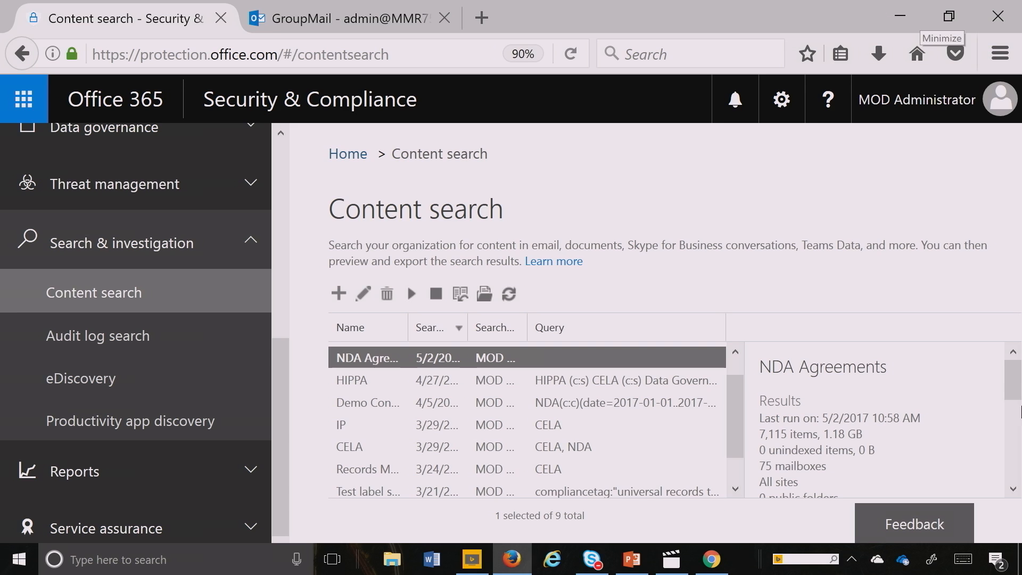
mouse_move(1014, 411)
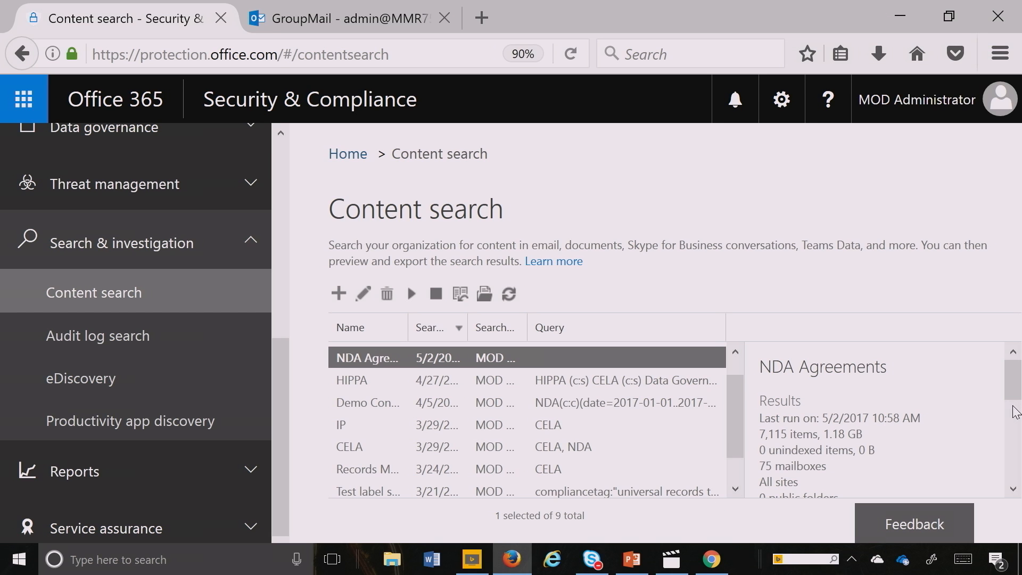
mouse_move(786, 468)
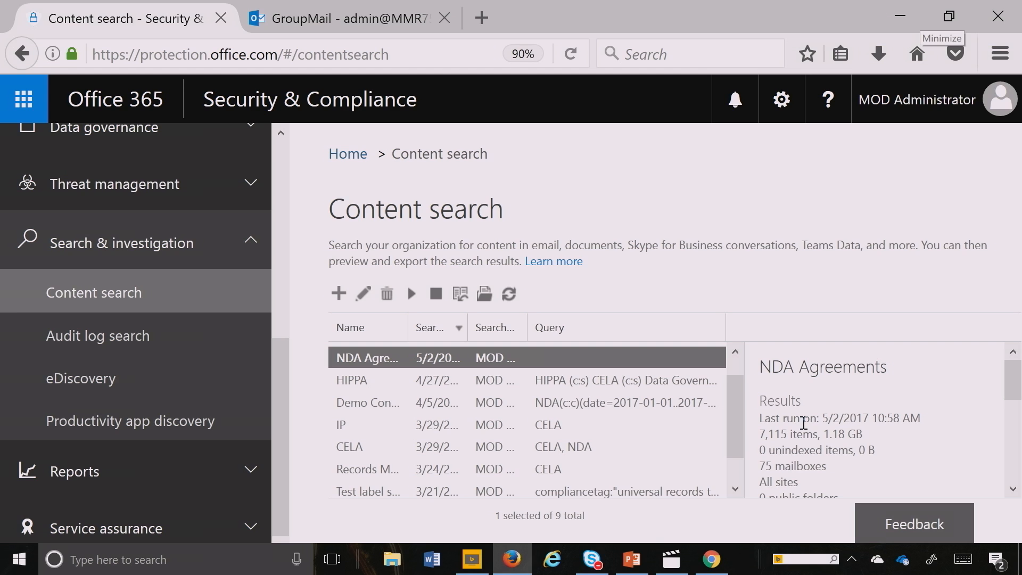
mouse_move(301, 410)
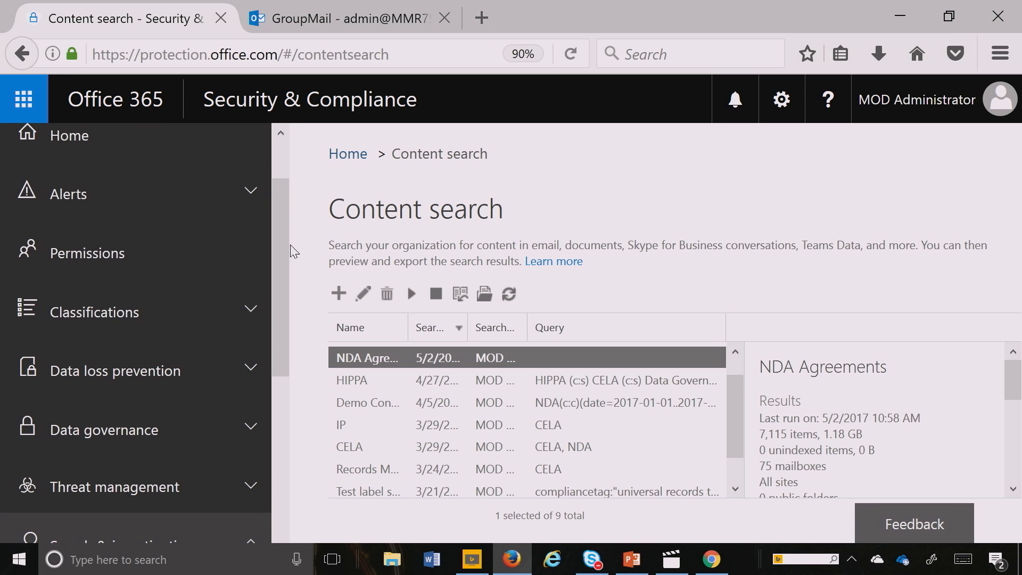
Step: Go to Classifications > Labels and start the create-label wizard
click(94, 313)
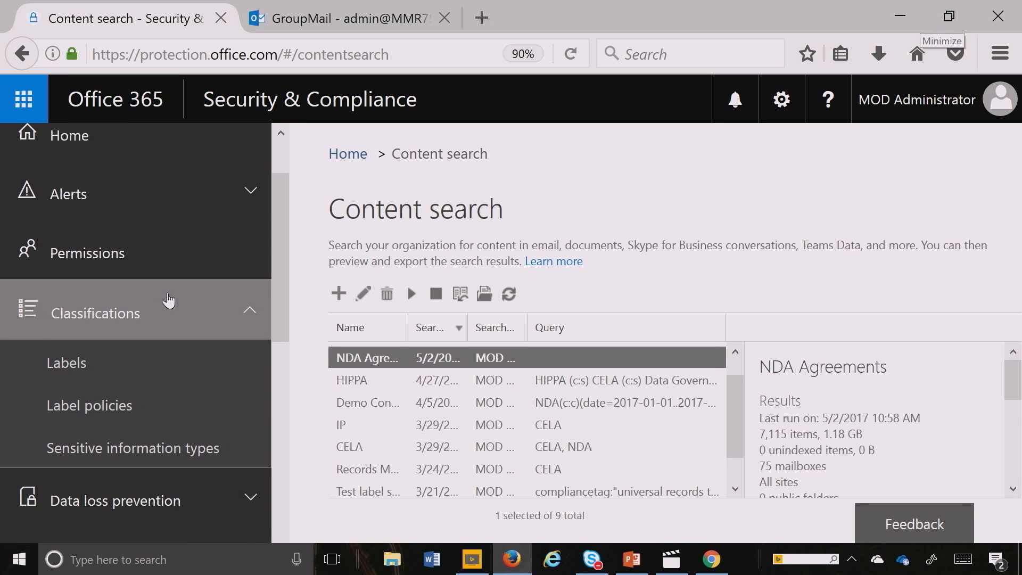
mouse_move(66, 362)
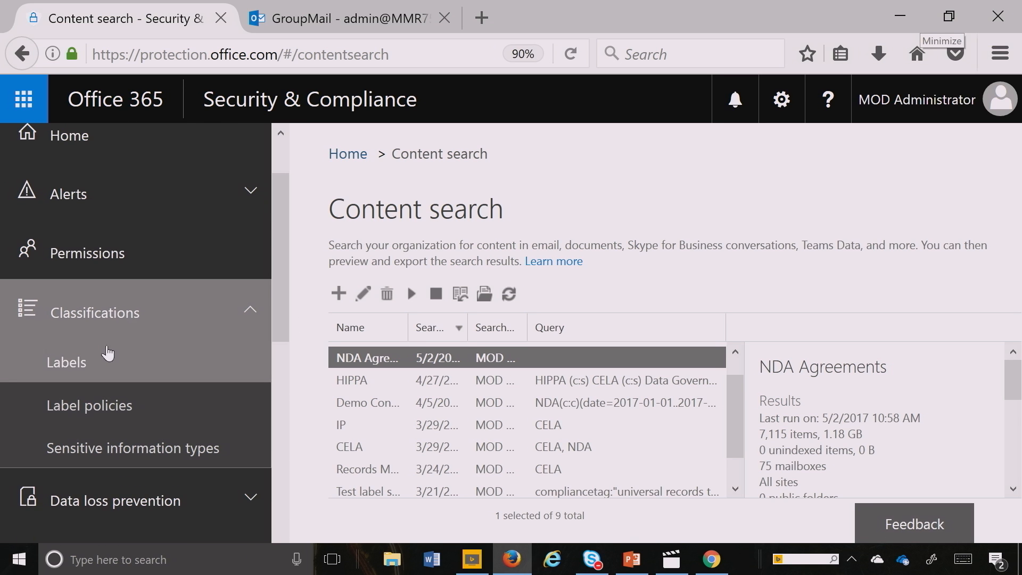
click(66, 362)
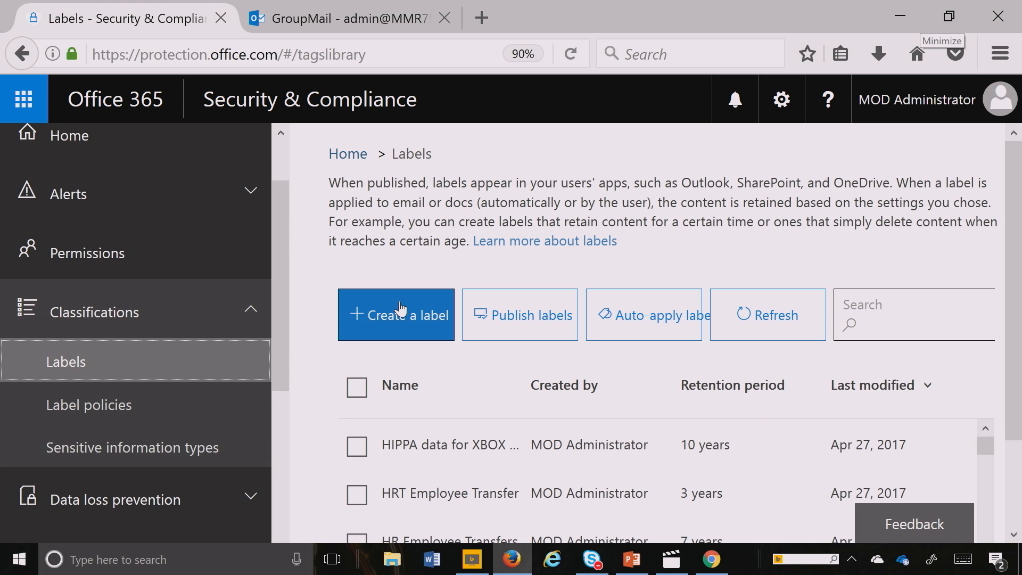
click(396, 315)
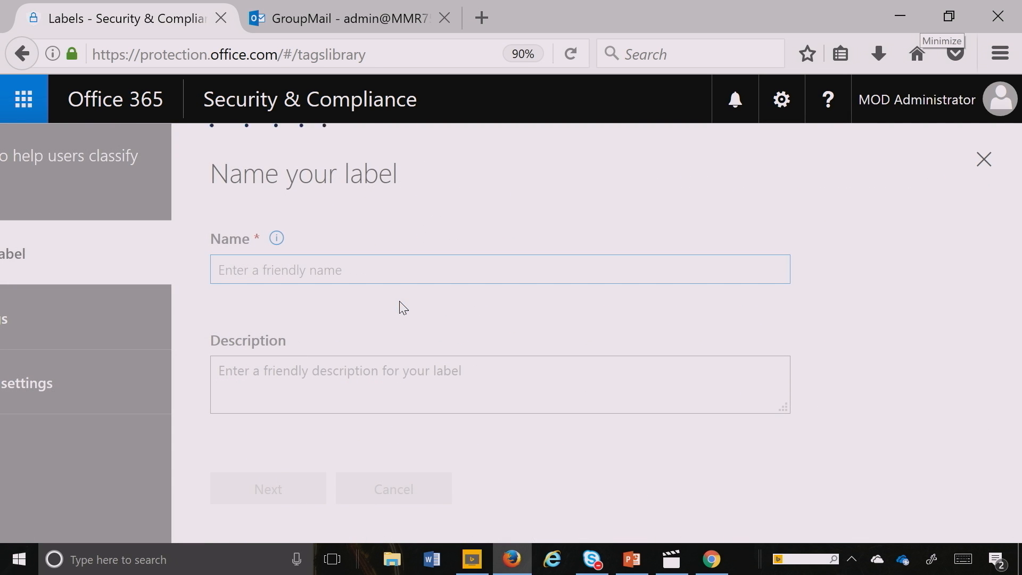
Step: Name the label 'NDA Contract XYZ firm' and continue to label settings
text(NDA)
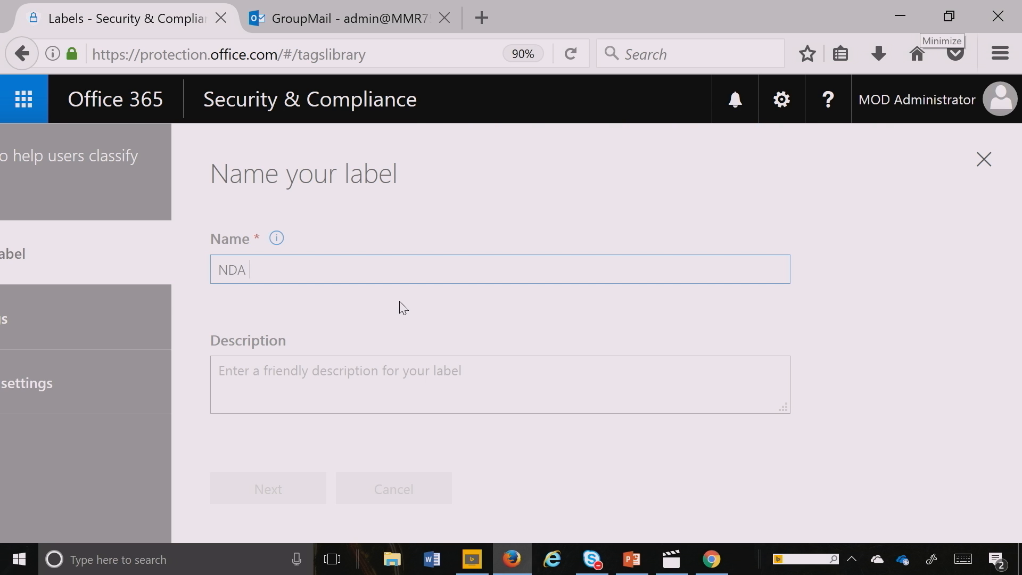
text(Contract)
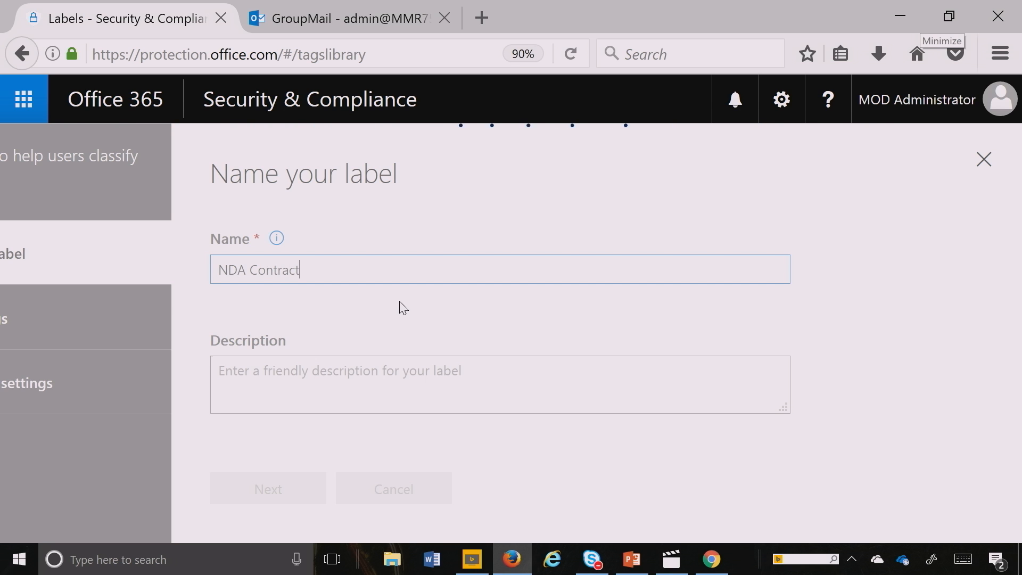
text(XYZ)
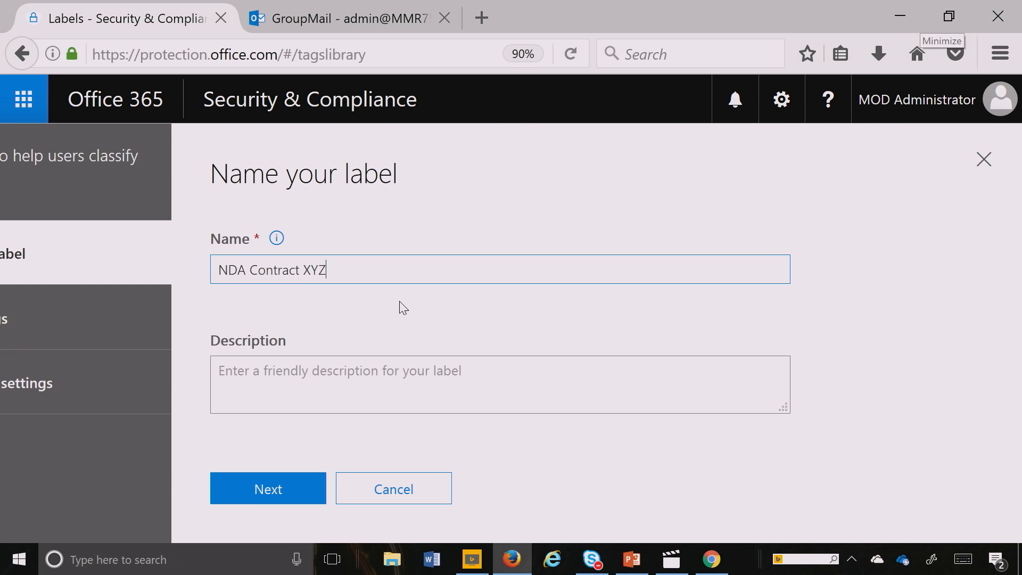
text(firm)
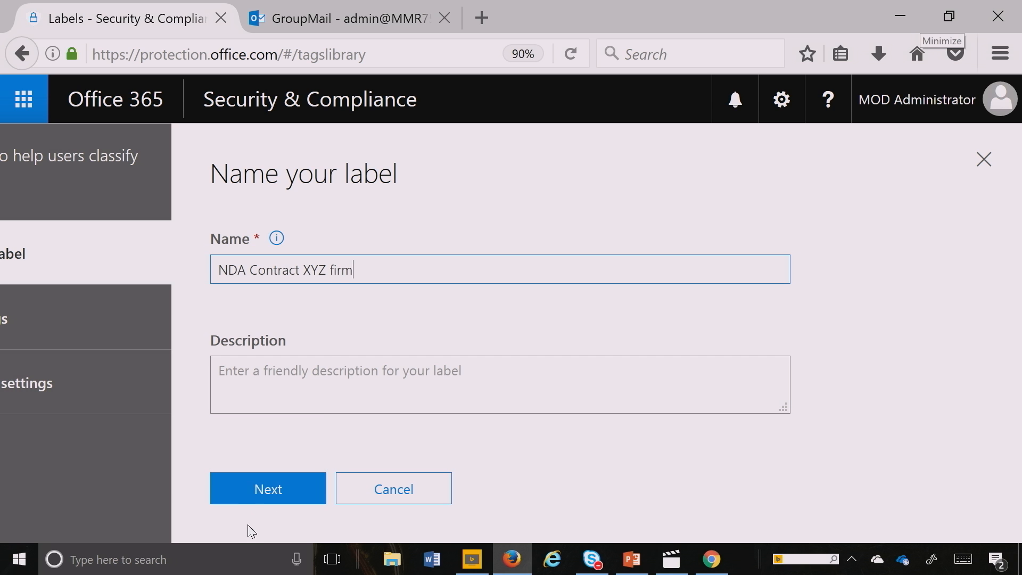
click(266, 489)
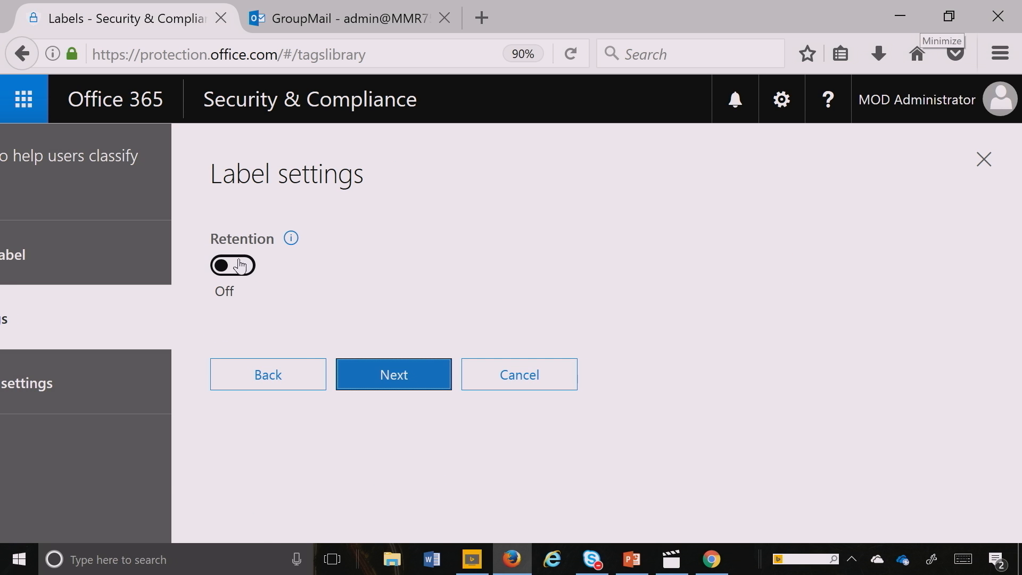
Step: Turn retention on with content kept Forever and continue to the settings review
click(232, 265)
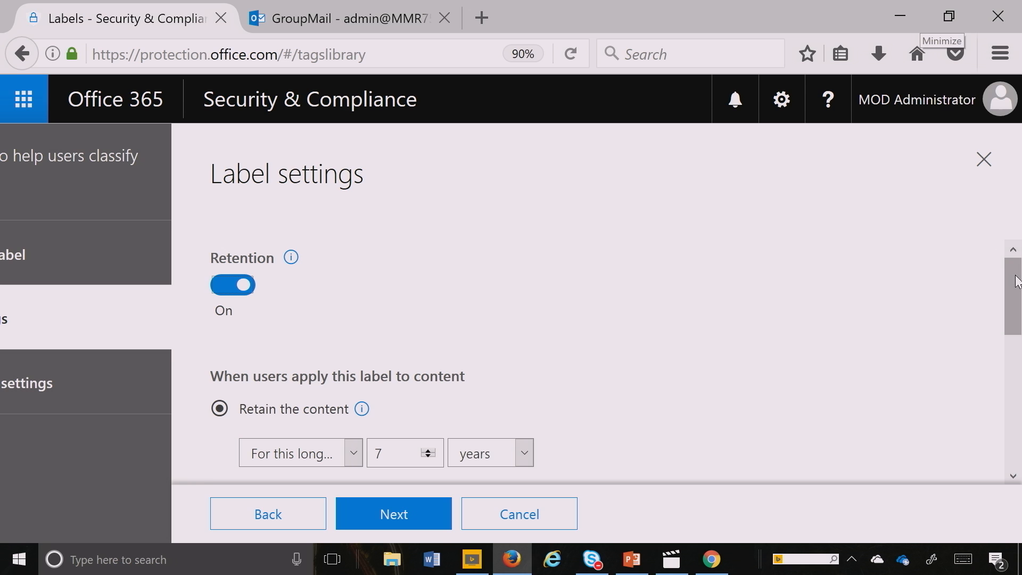
scroll(down, 3)
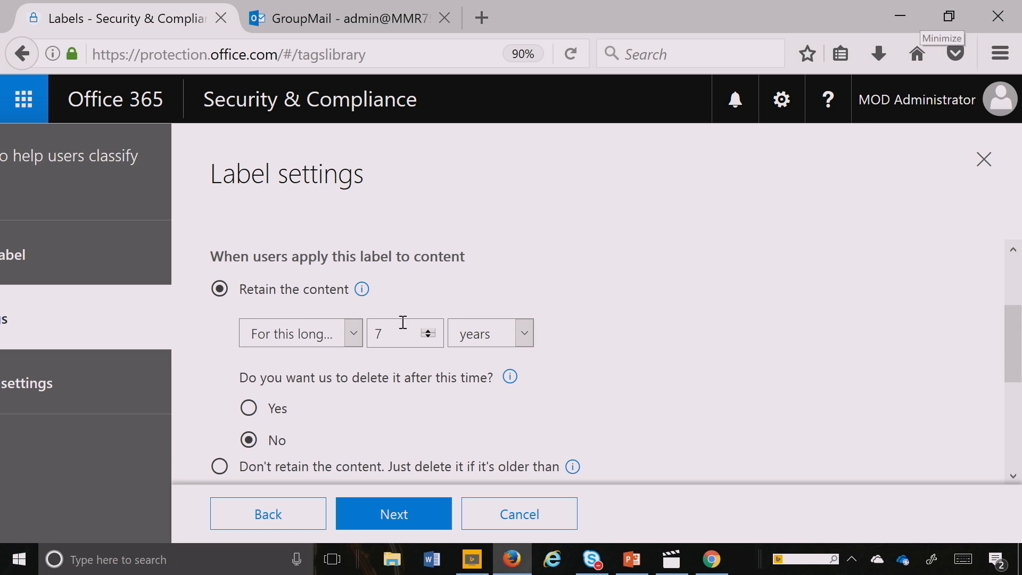
click(300, 333)
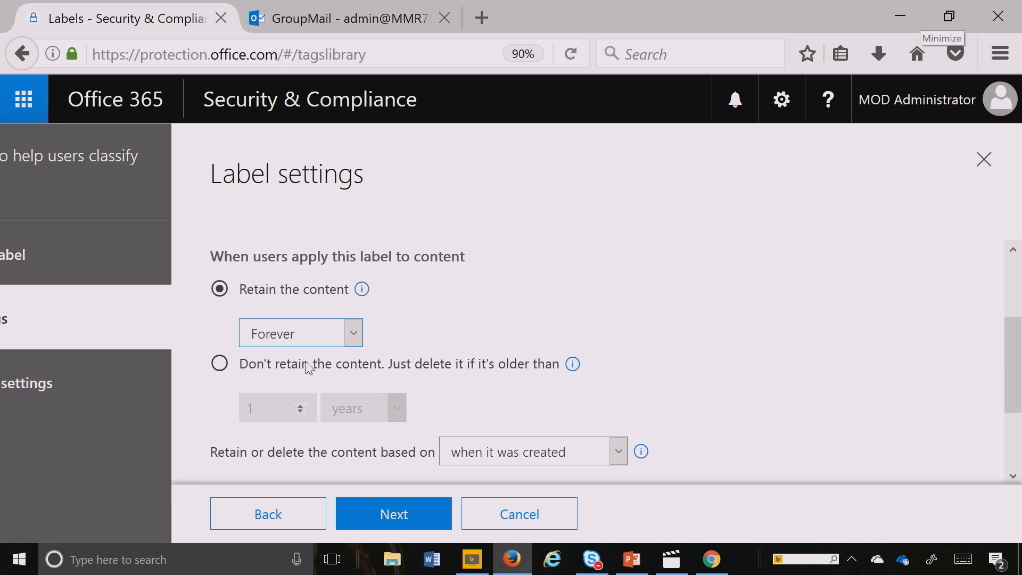
scroll(down, 3)
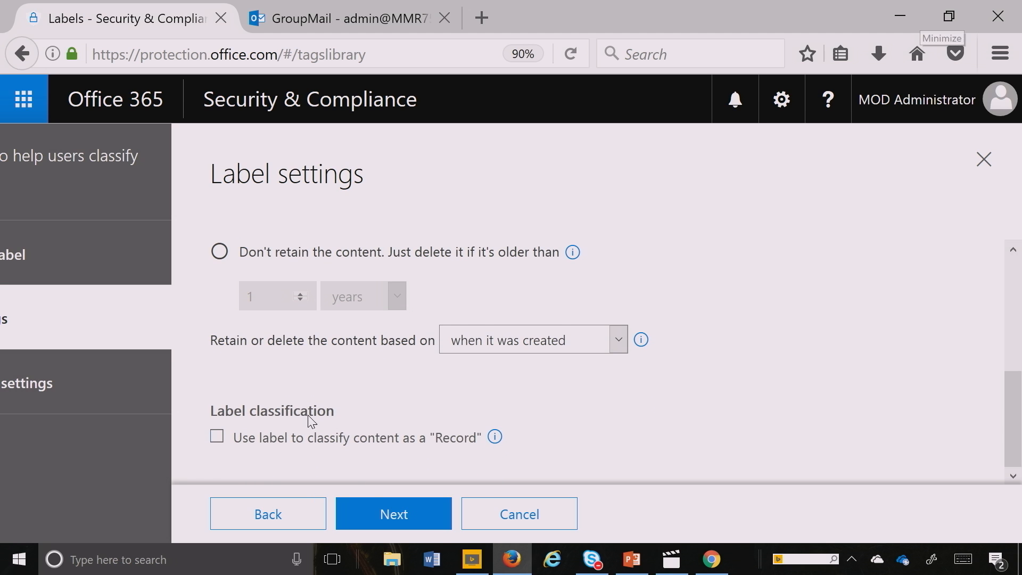
click(393, 513)
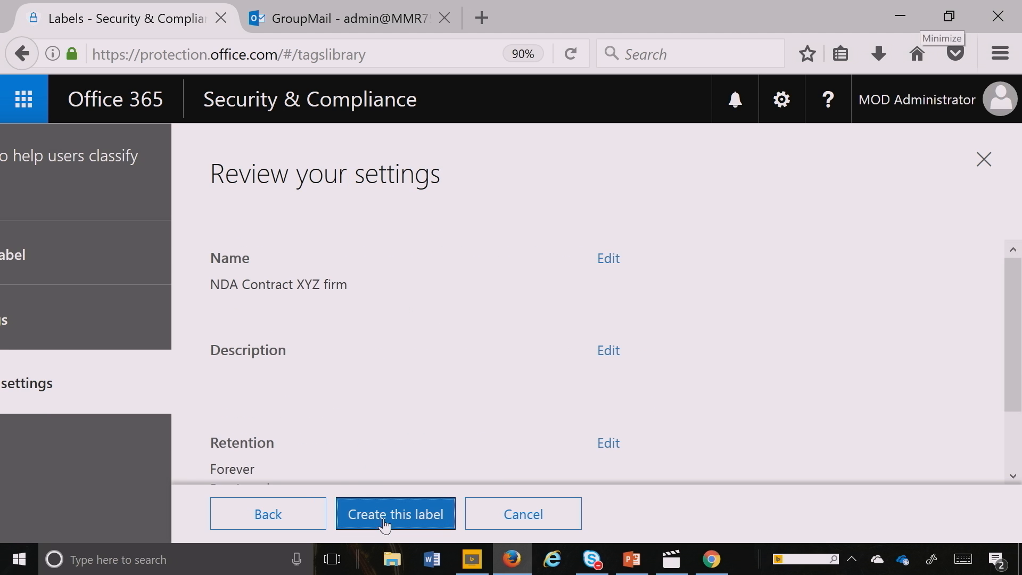
Step: Create the 'NDA Contract XYZ firm' label and show its details panel
click(395, 513)
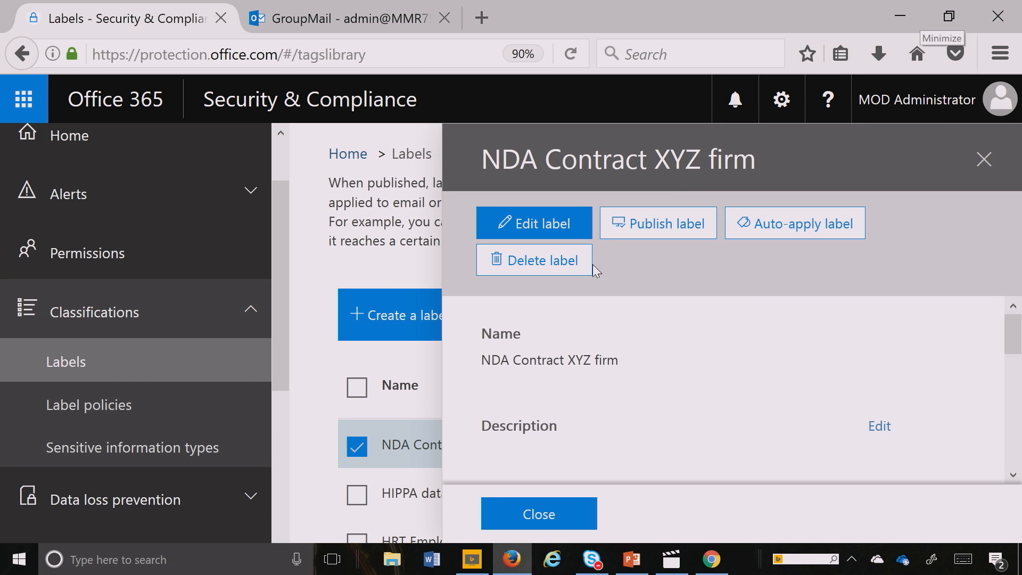
mouse_move(794, 222)
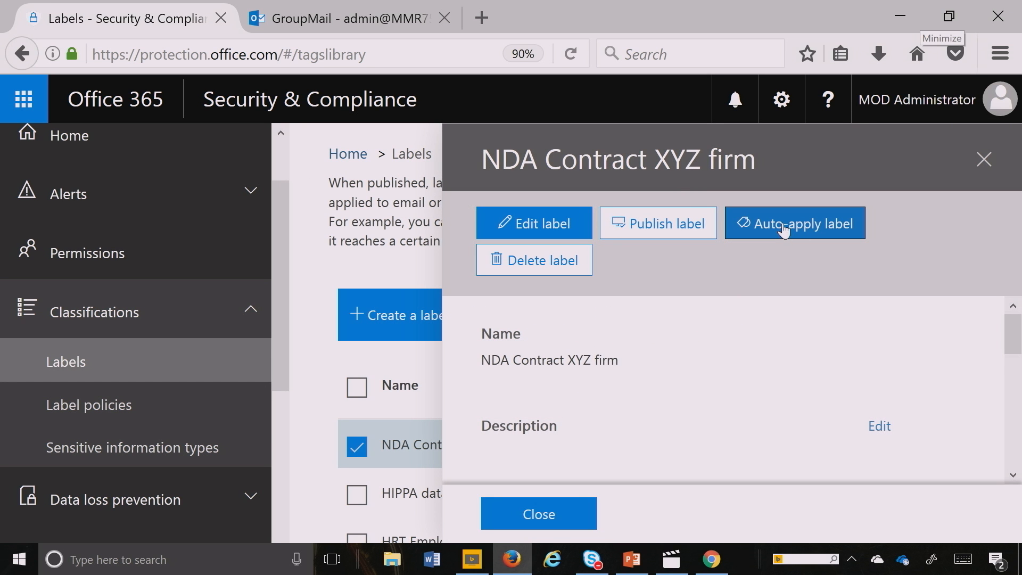
Step: Choose to auto-apply this label based on specific words or phrases
click(795, 222)
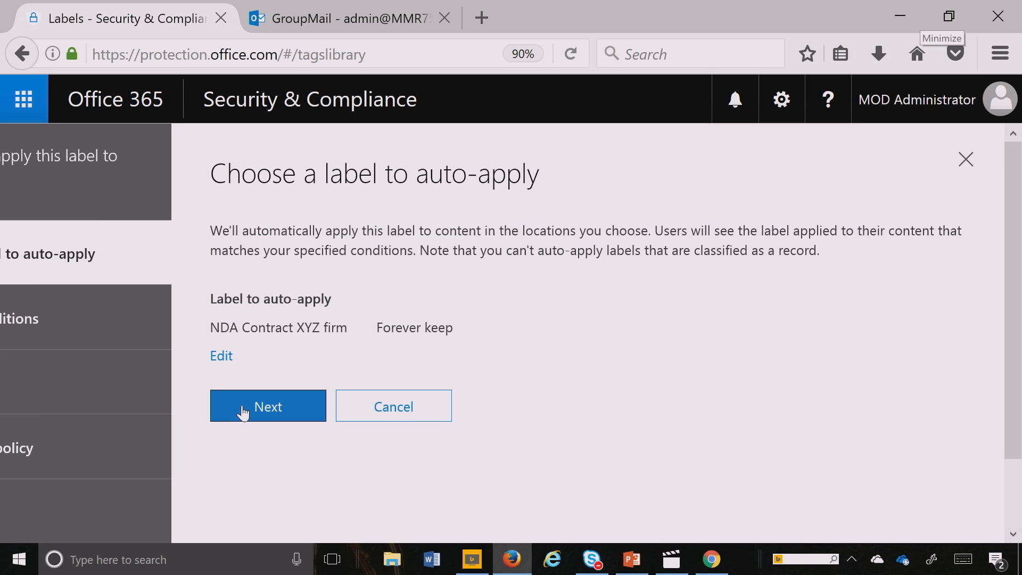
click(267, 405)
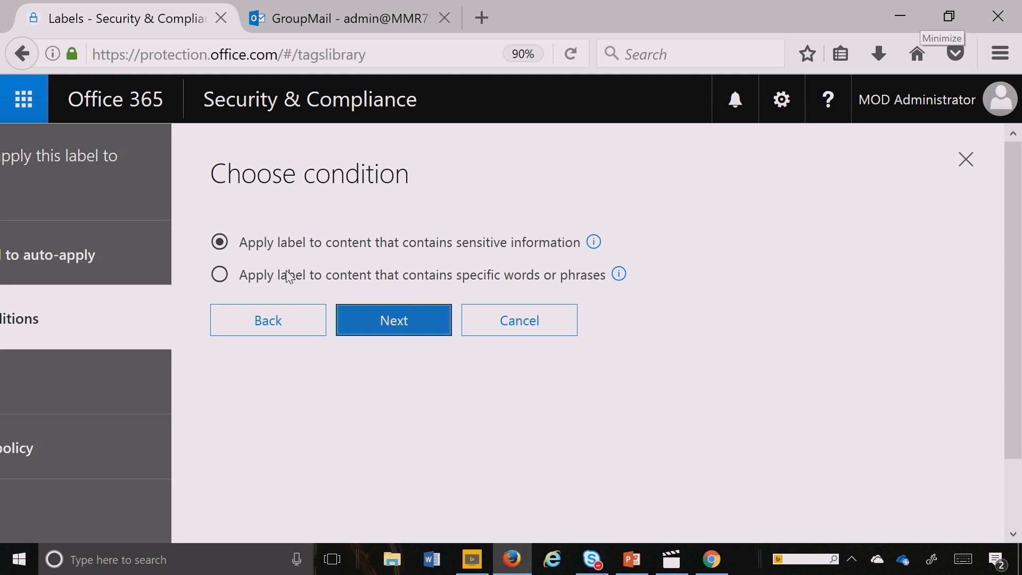
click(220, 274)
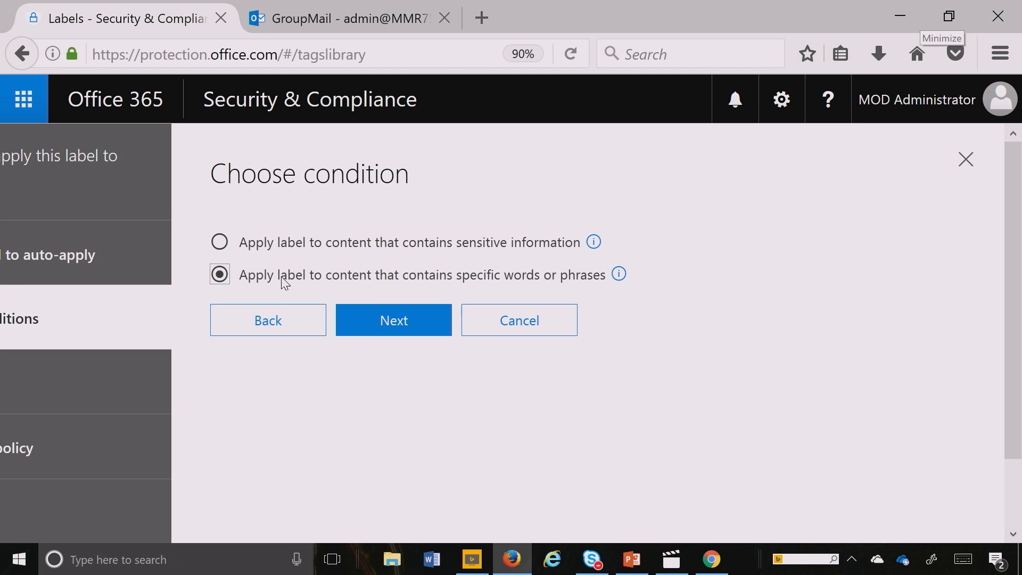
click(392, 320)
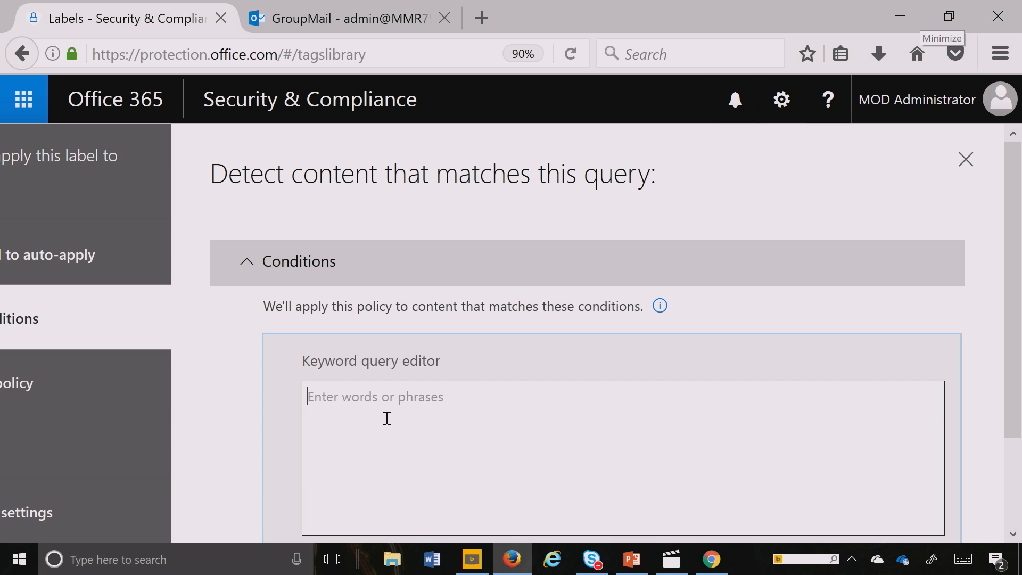
Step: Enter the keyword query 'NDA Contract' and continue to policy naming
text(NDA)
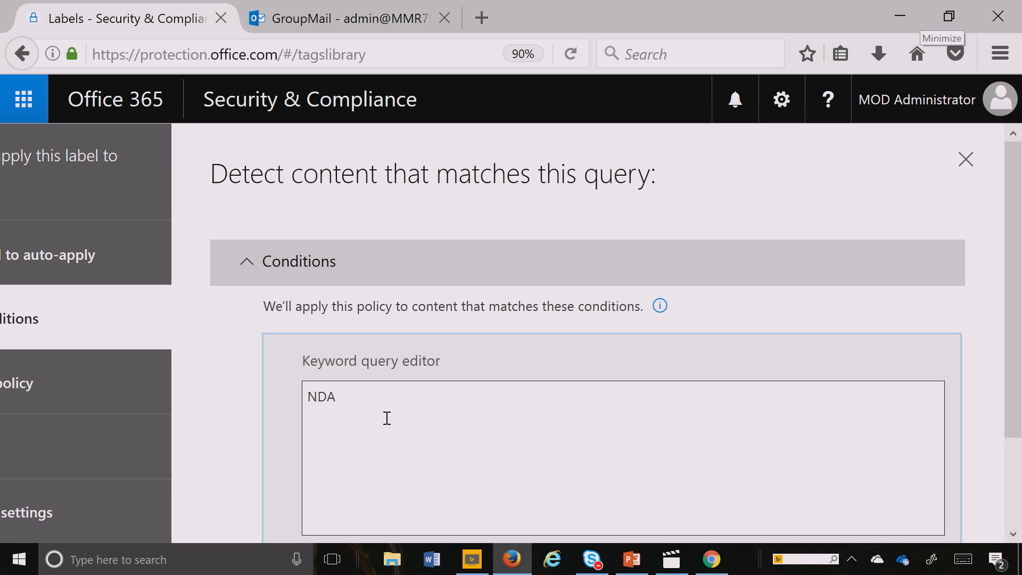
text(Co)
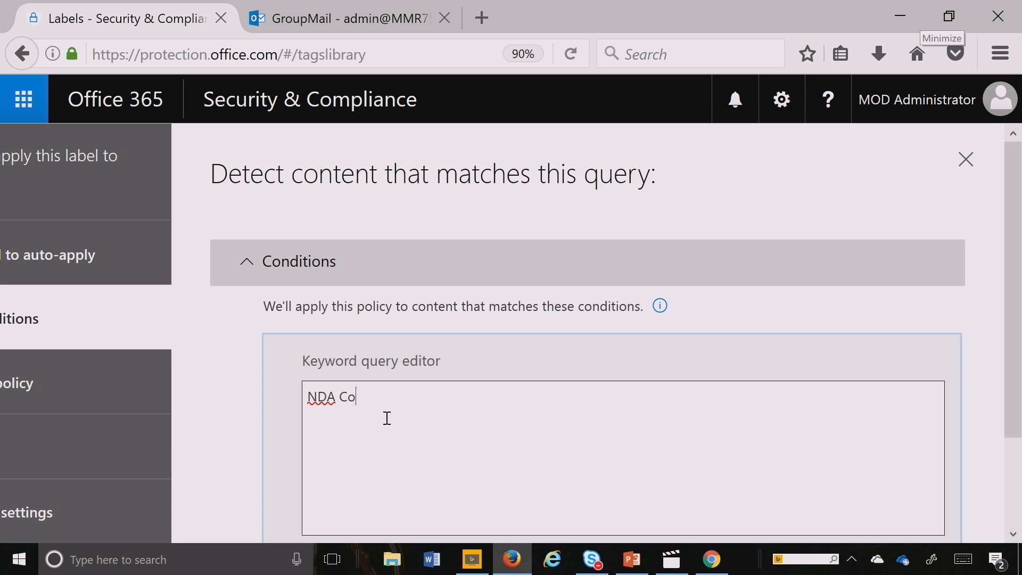
text(ntract)
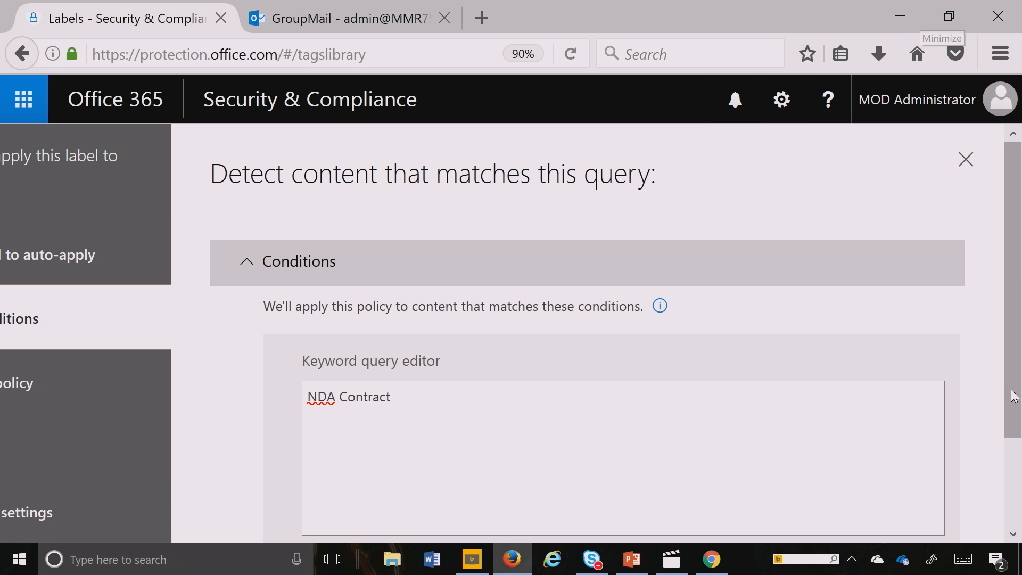
scroll(down, 3)
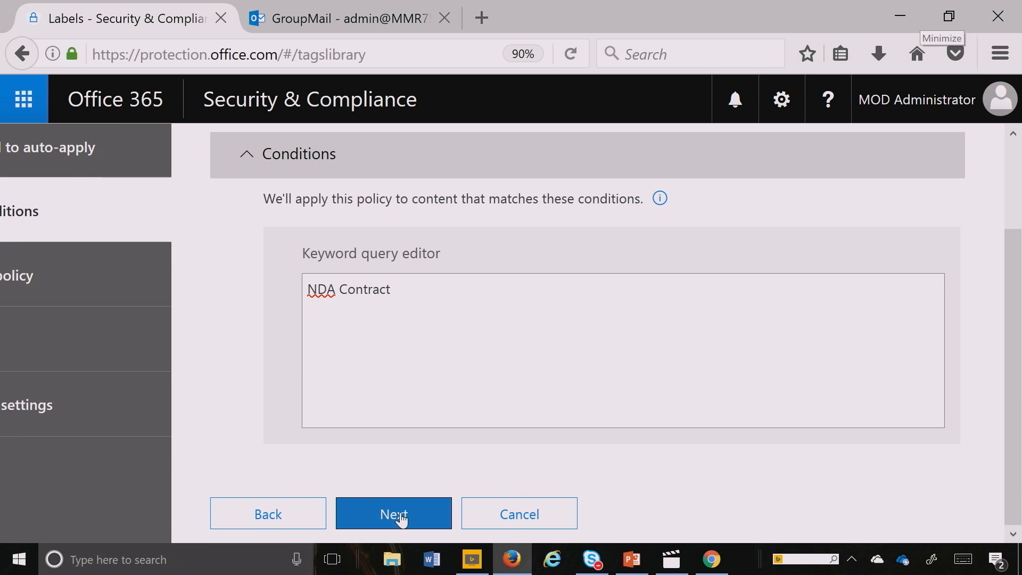
click(391, 289)
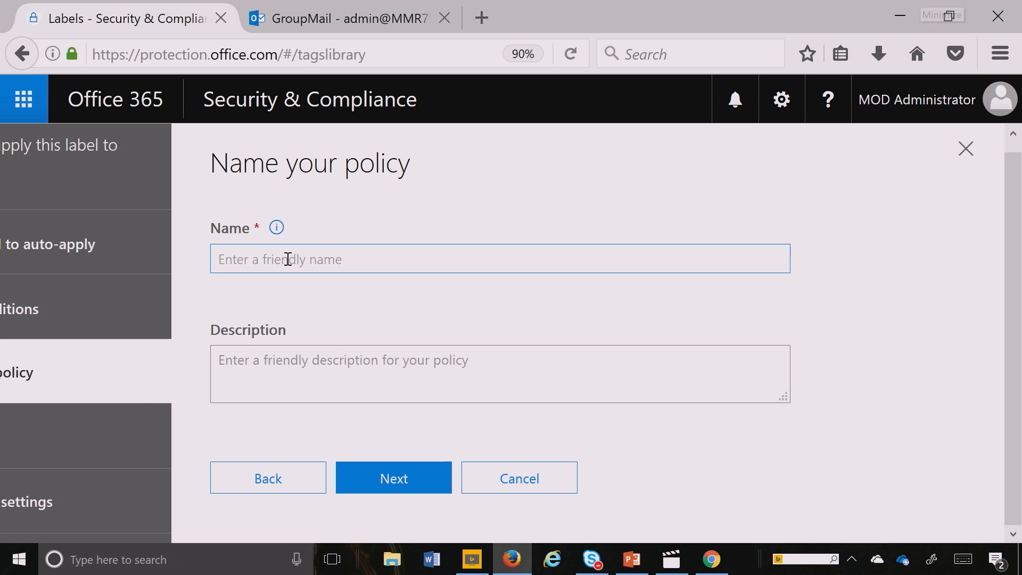
Step: Name the auto-apply policy 'NDA Contracts for XYZ' and continue to locations
text(NDA Contra)
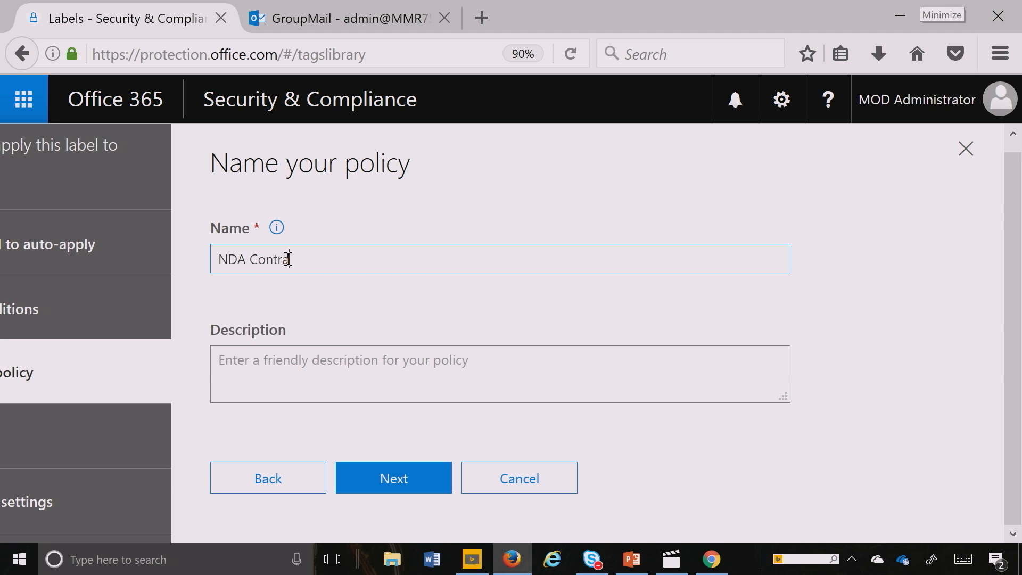
text(cts for)
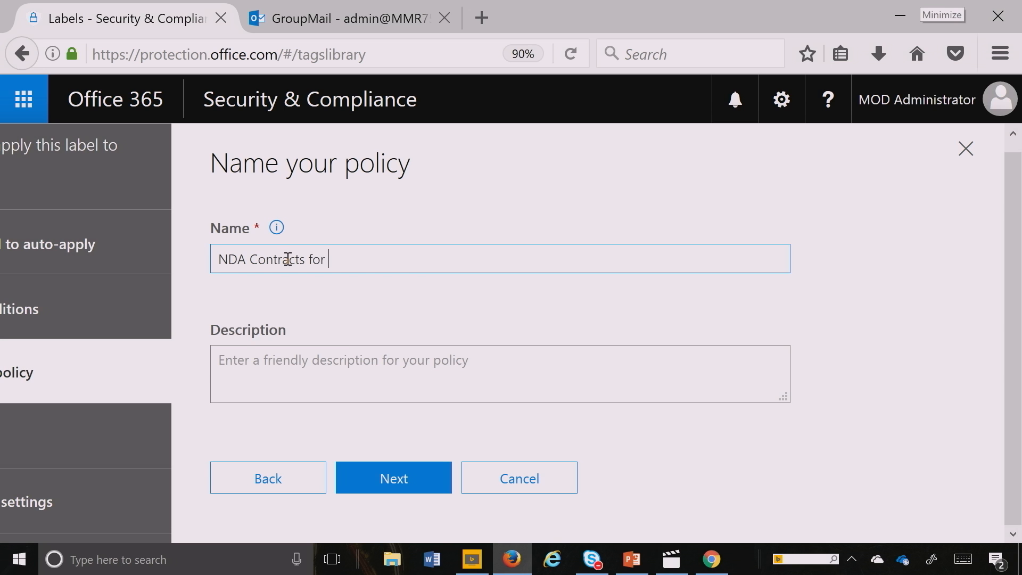
text(XYZ)
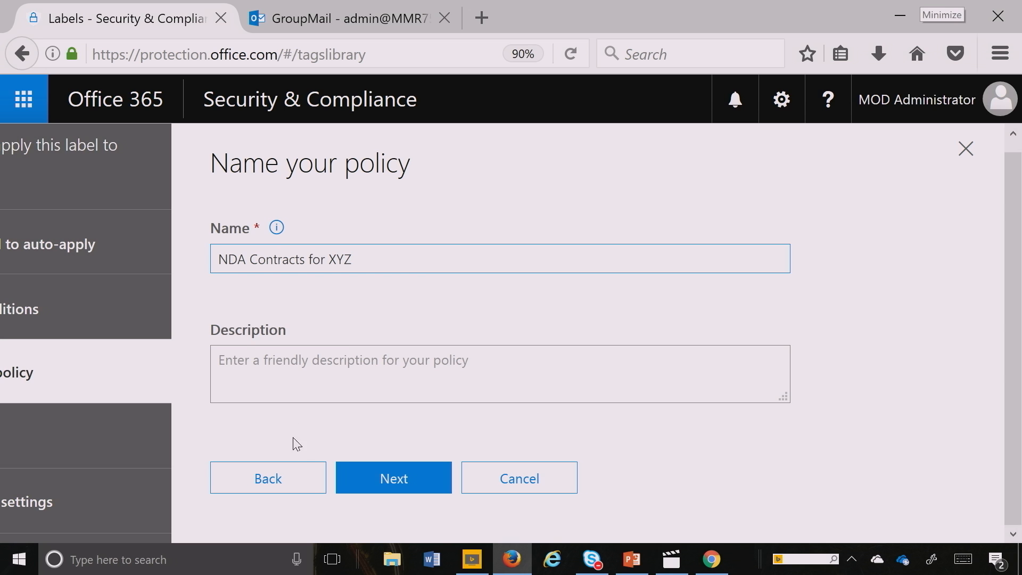
click(393, 477)
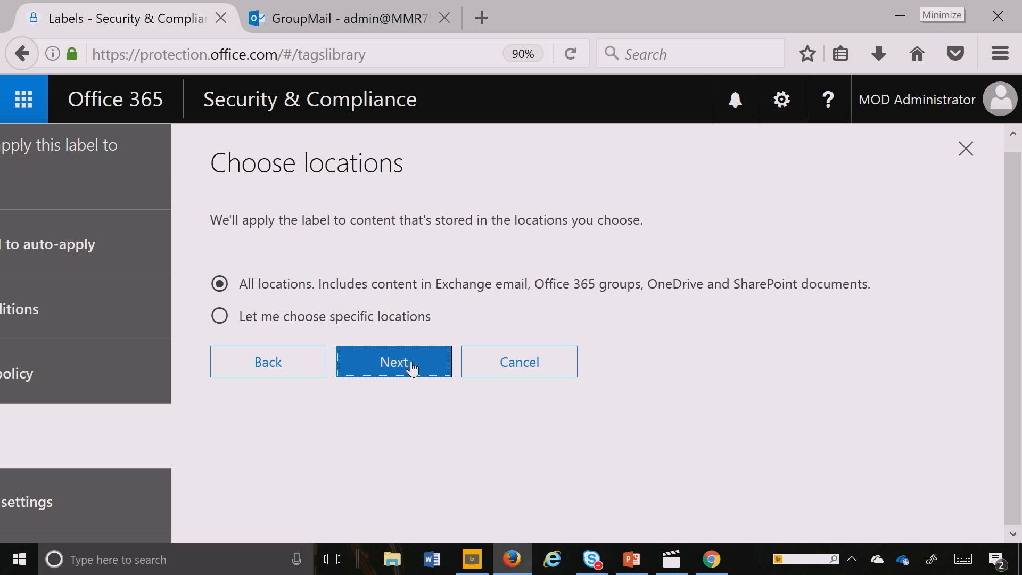
mouse_move(306, 324)
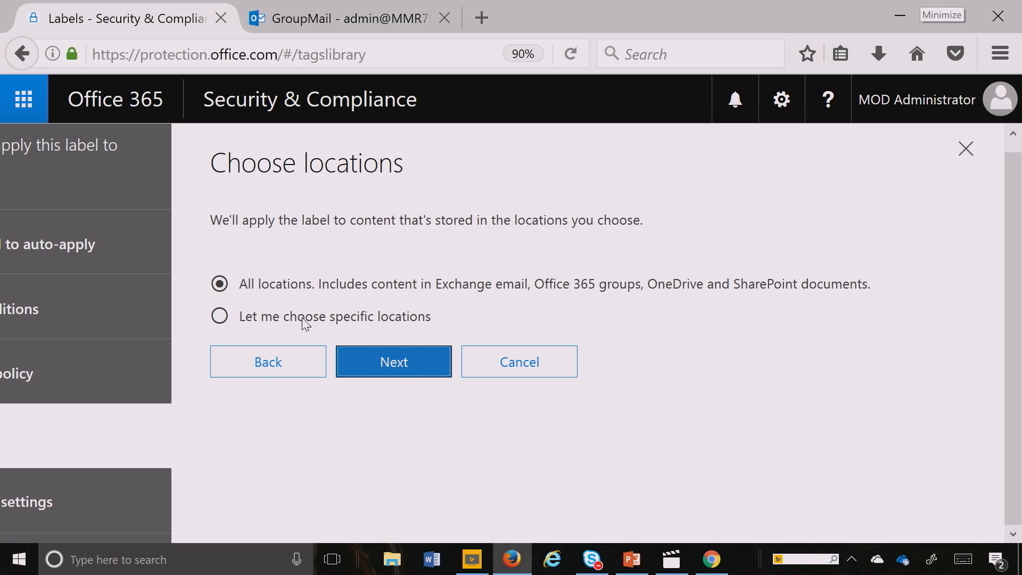
Step: Peek at specific locations, keep All locations selected, and continue to the review
click(219, 316)
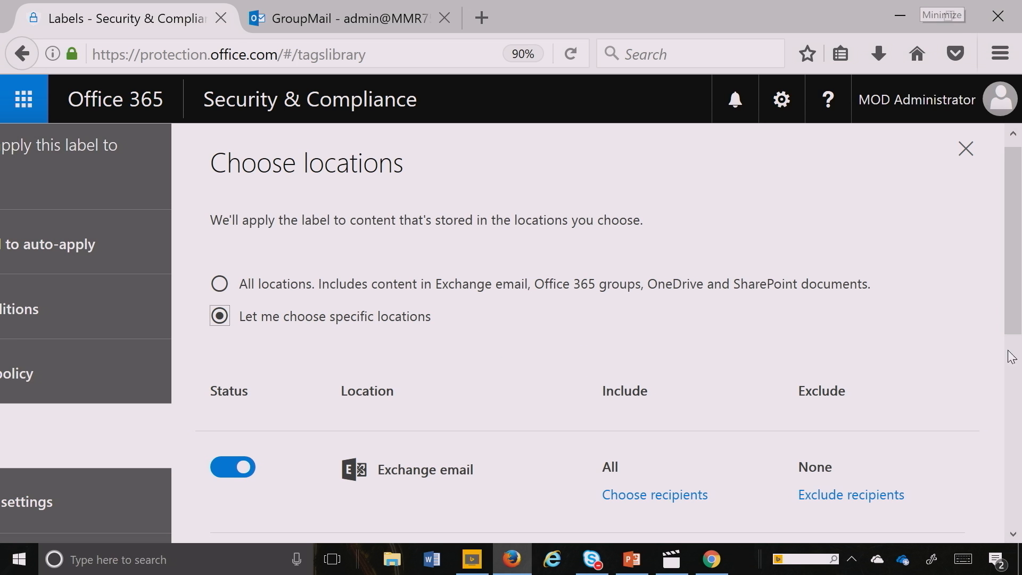
mouse_move(912, 170)
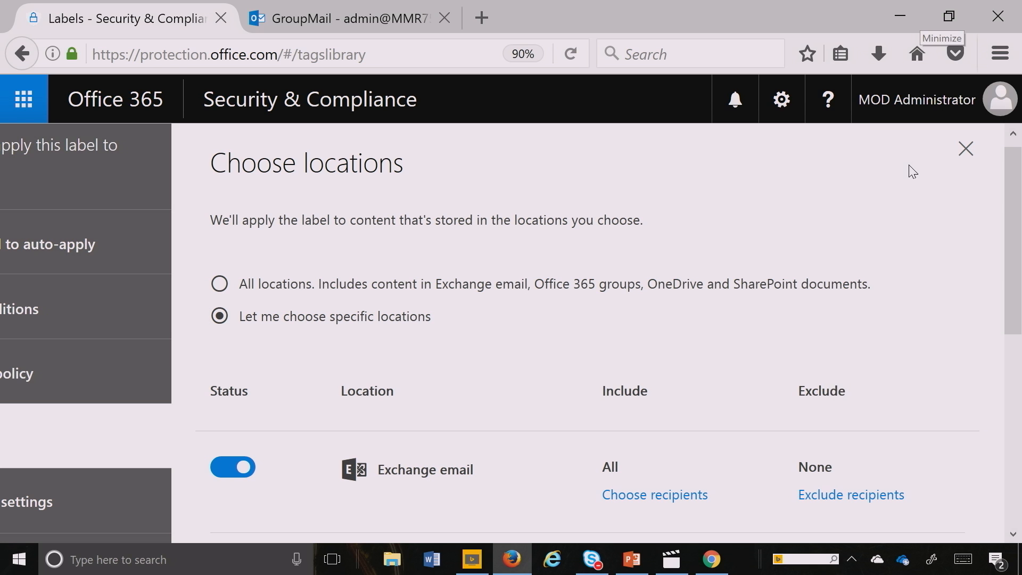
scroll(down, 3)
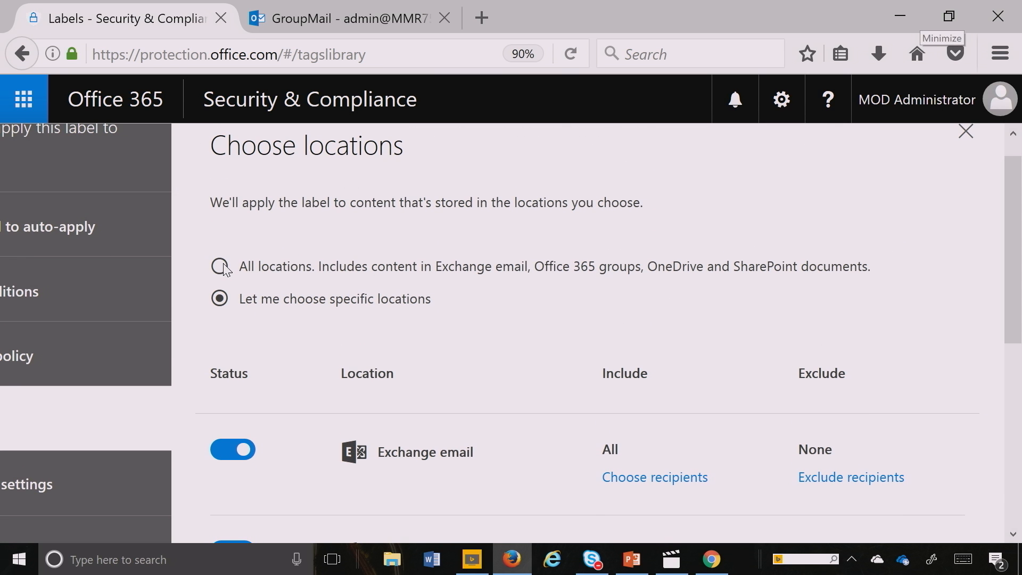
click(219, 267)
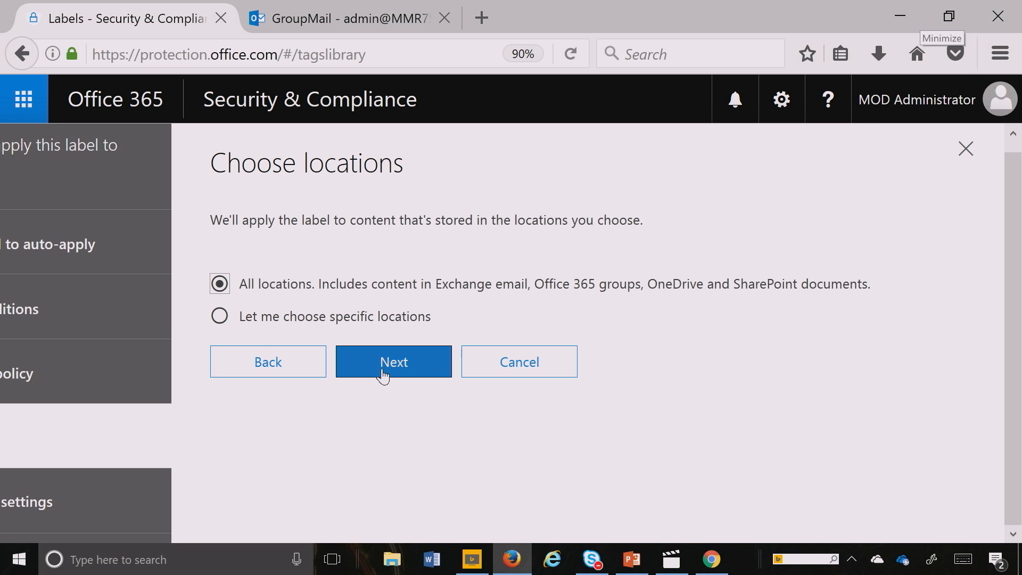
click(393, 362)
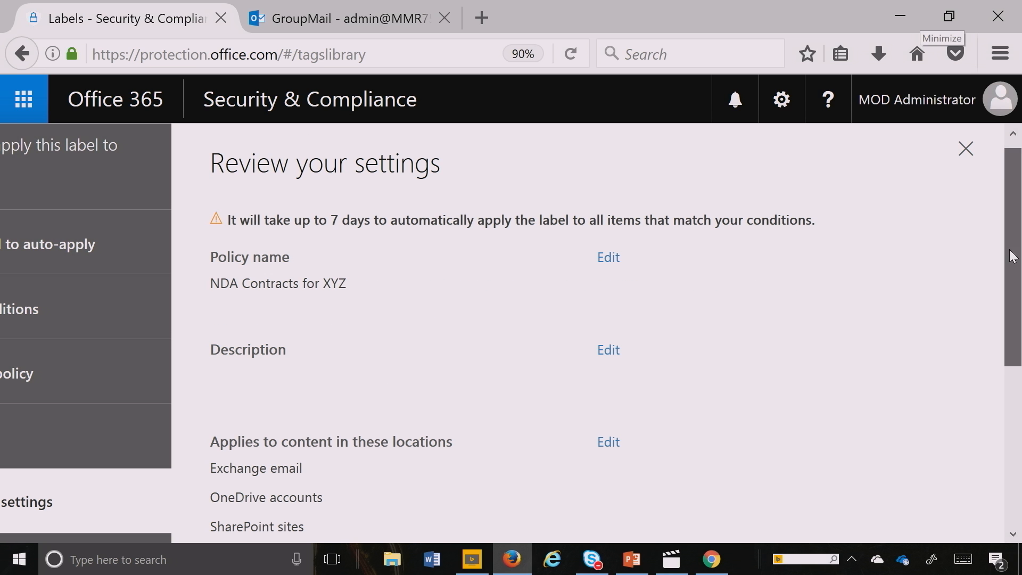
Step: Review the policy settings and submit the auto-apply policy
scroll(down, 3)
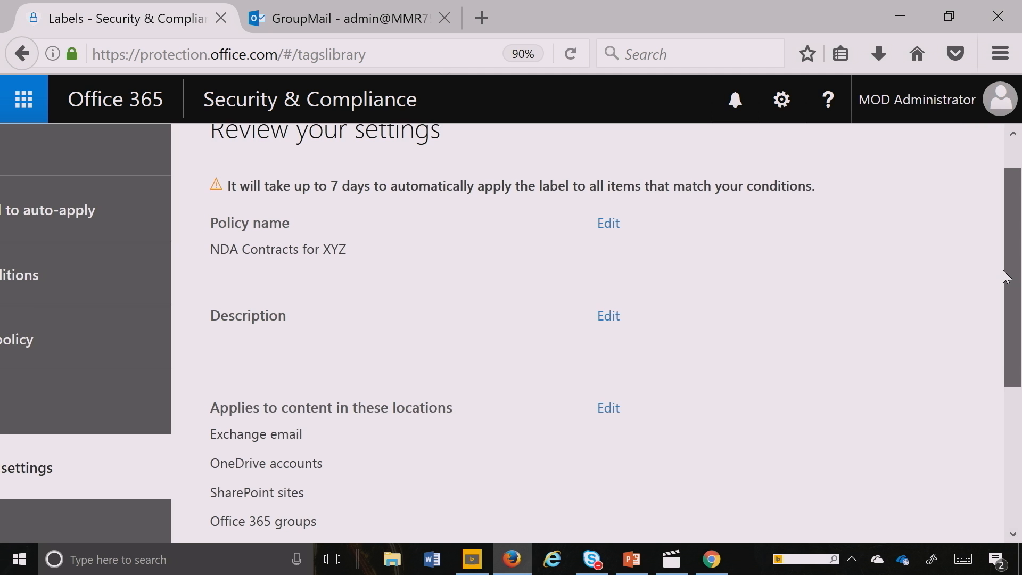
scroll(down, 3)
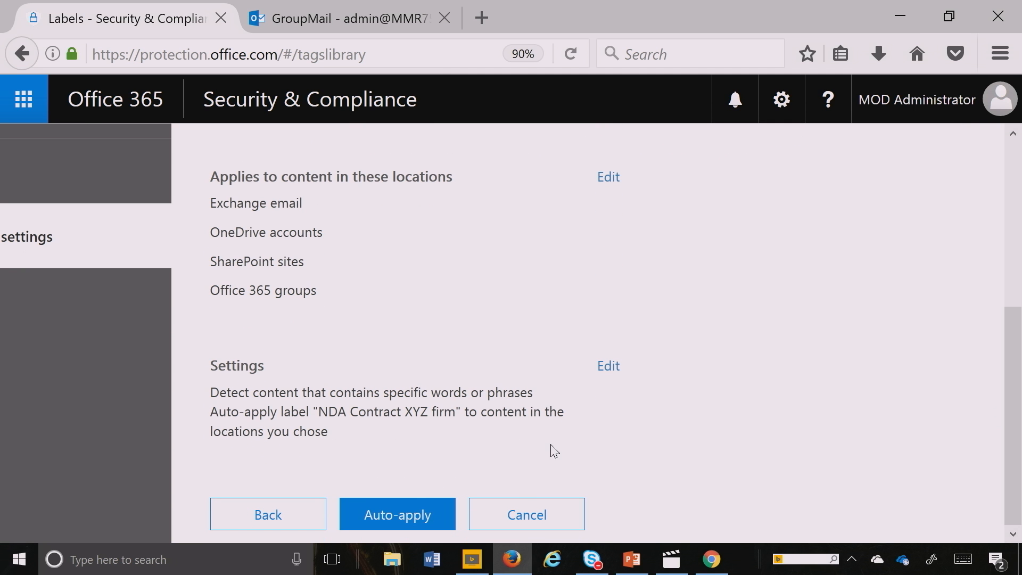
click(397, 514)
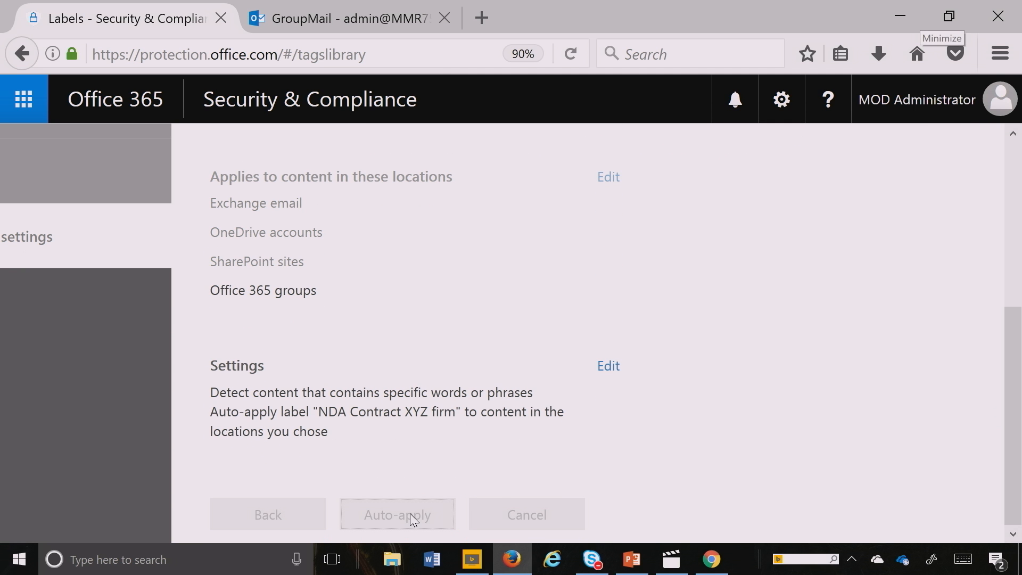